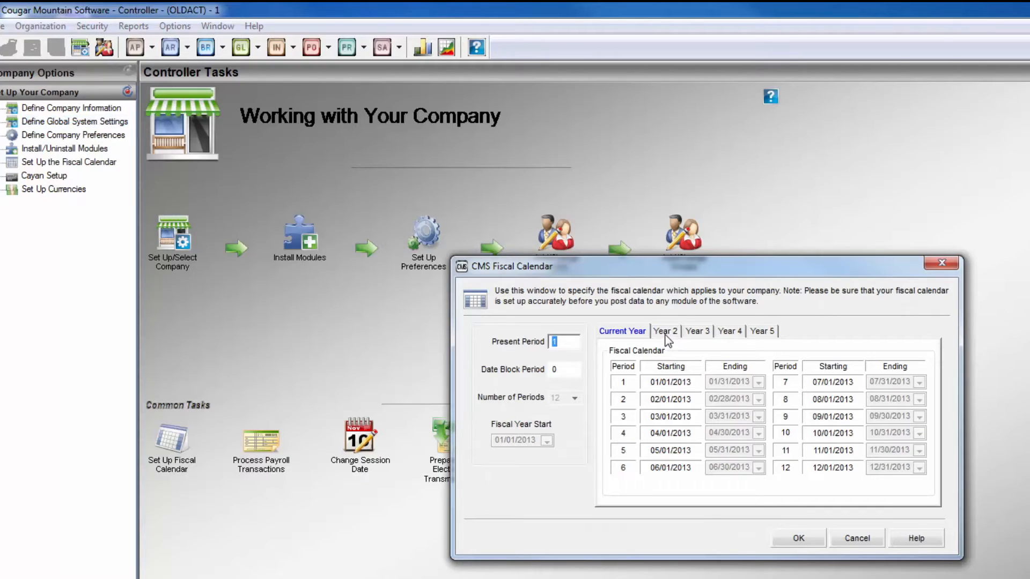
# Step: Review the fiscal calendar's 2014, 2015 and following-year period tabs
pyautogui.click(664, 331)
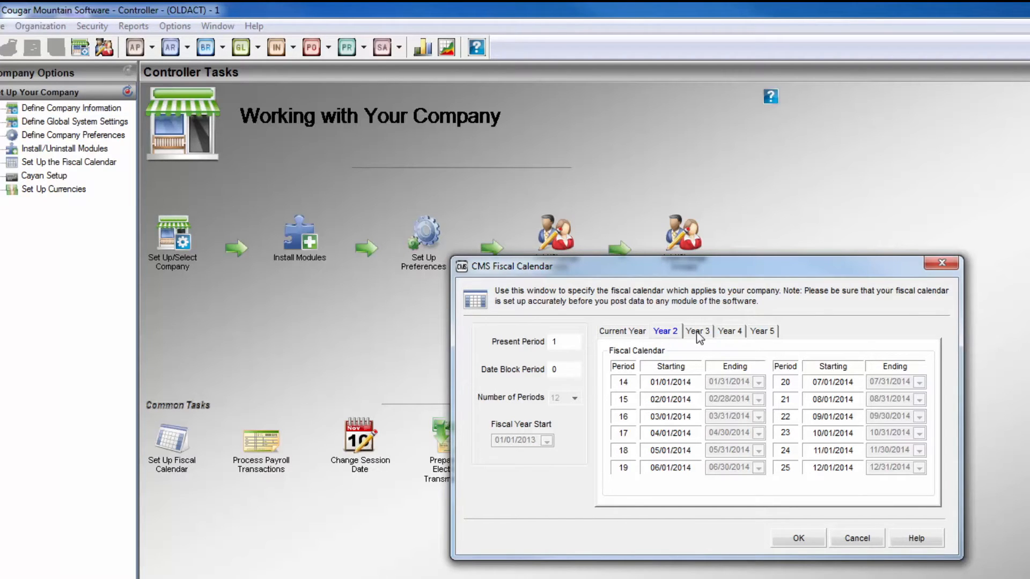
pyautogui.click(697, 330)
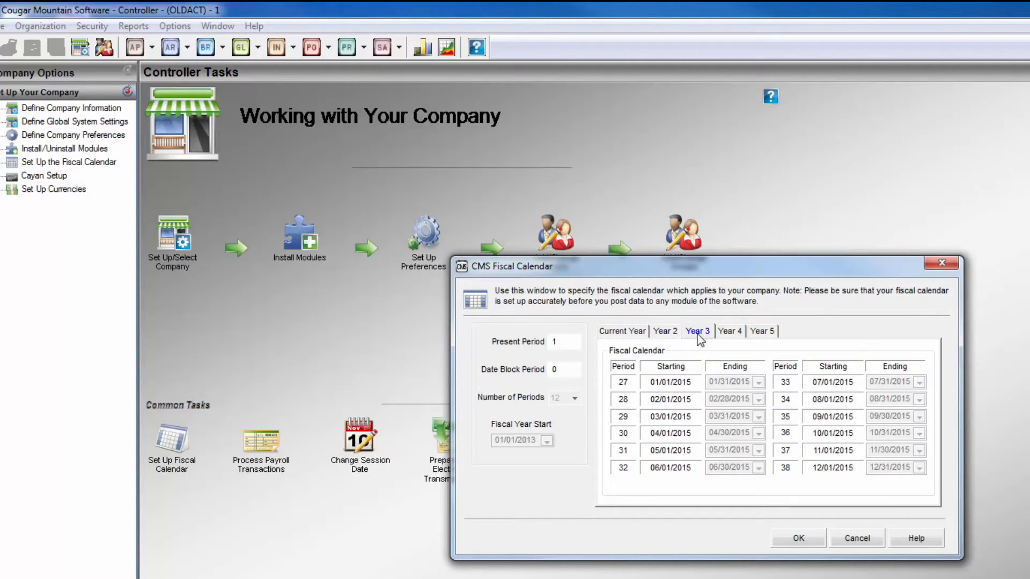
pyautogui.click(175, 24)
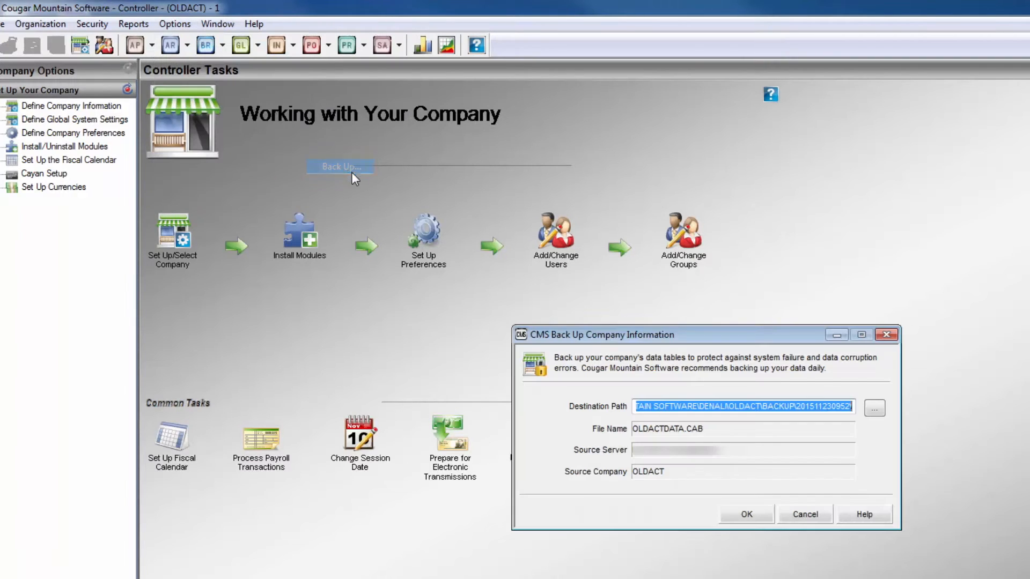
pyautogui.moveTo(874, 408)
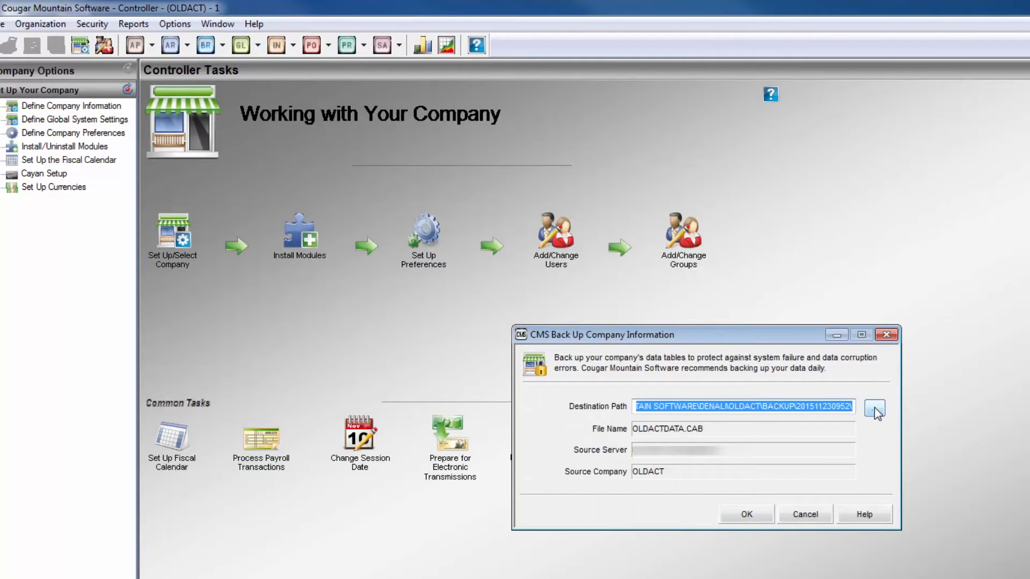
# Step: Browse for a different destination folder for the OLDACTDATA.CAB backup
pyautogui.click(175, 24)
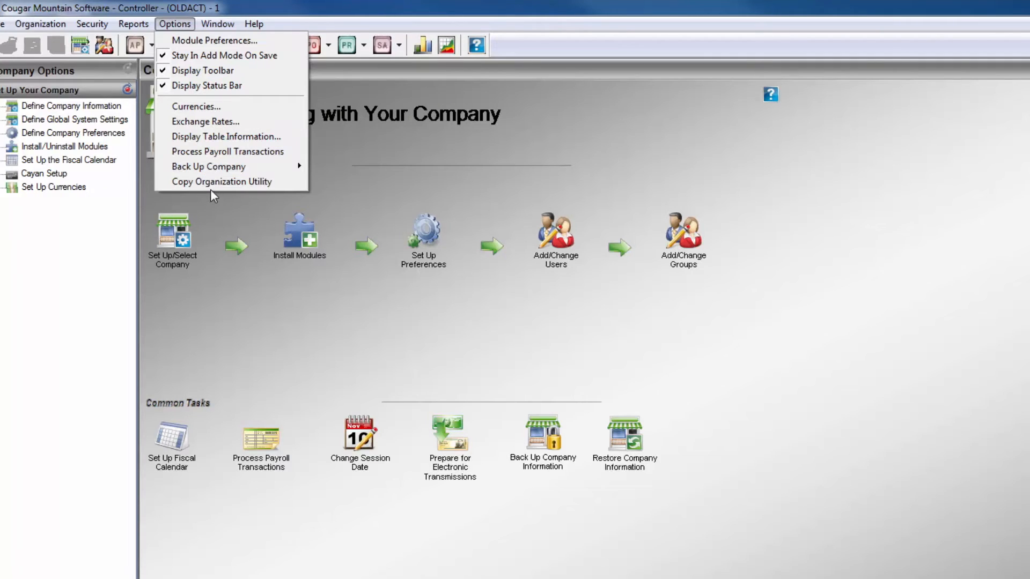
# Step: Start the Copy Organization Utility and enter CC and 2013 for the new organization
pyautogui.click(220, 181)
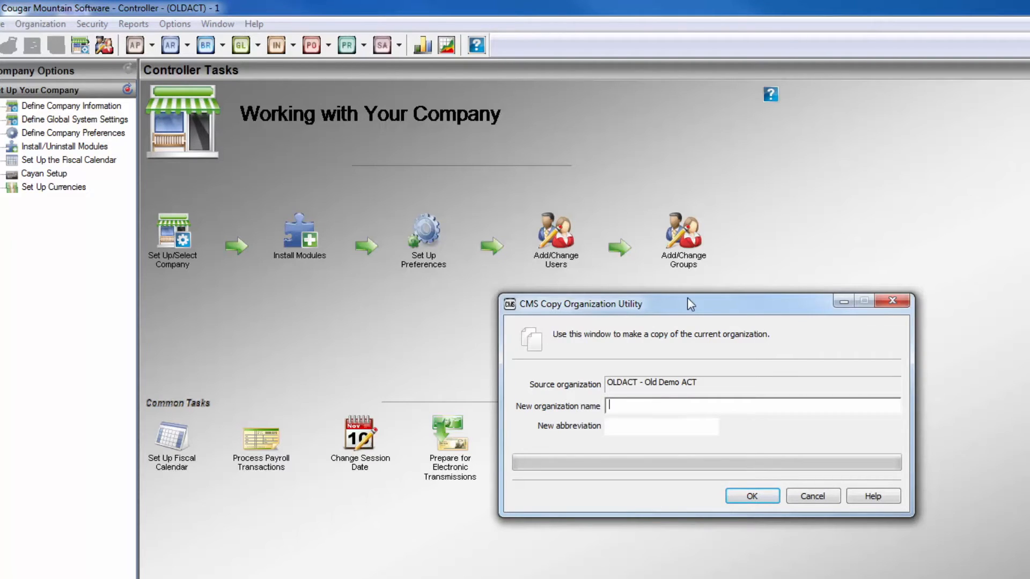
pyautogui.write('CC')
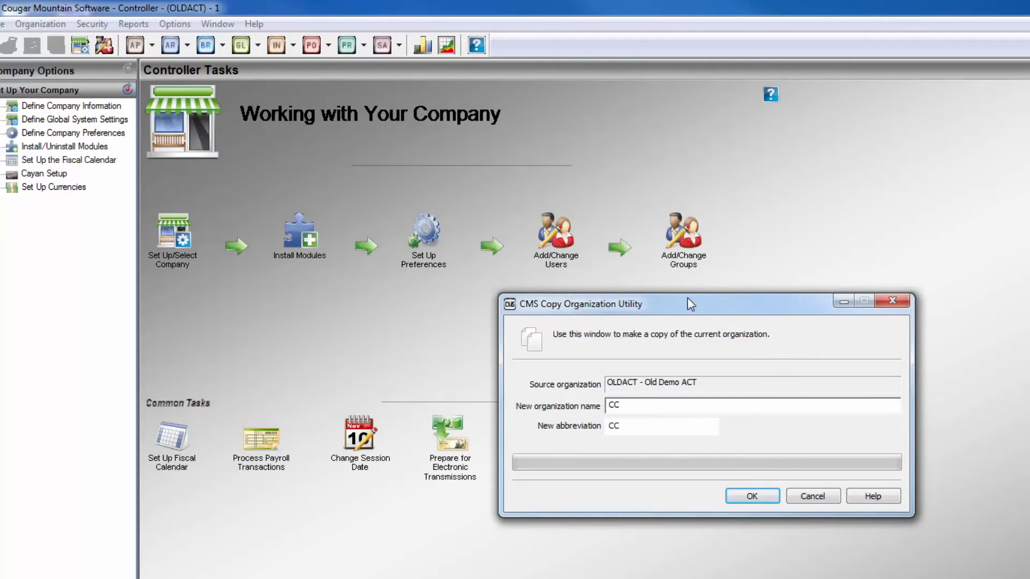
pyautogui.write('2013')
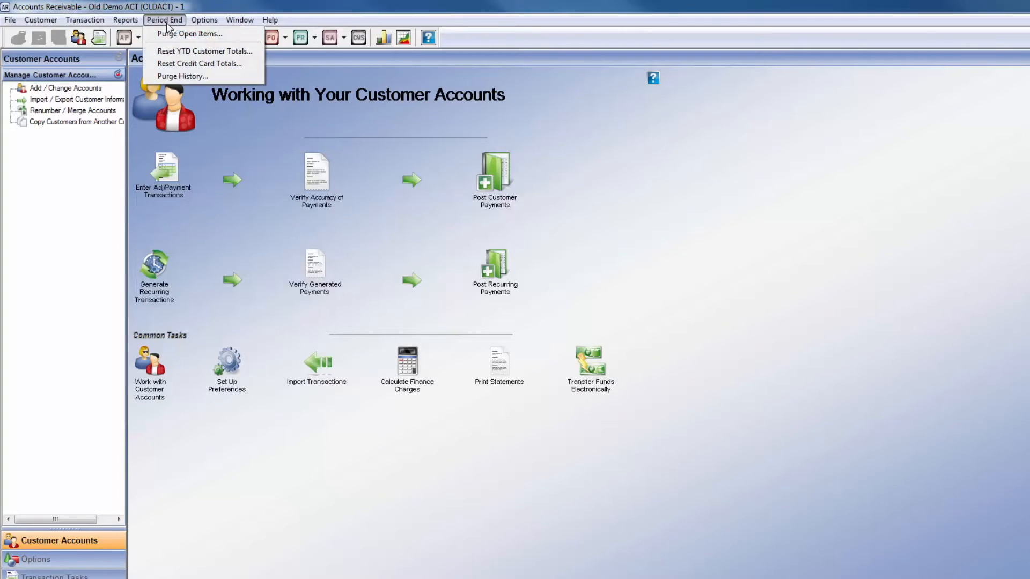
pyautogui.moveTo(204, 51)
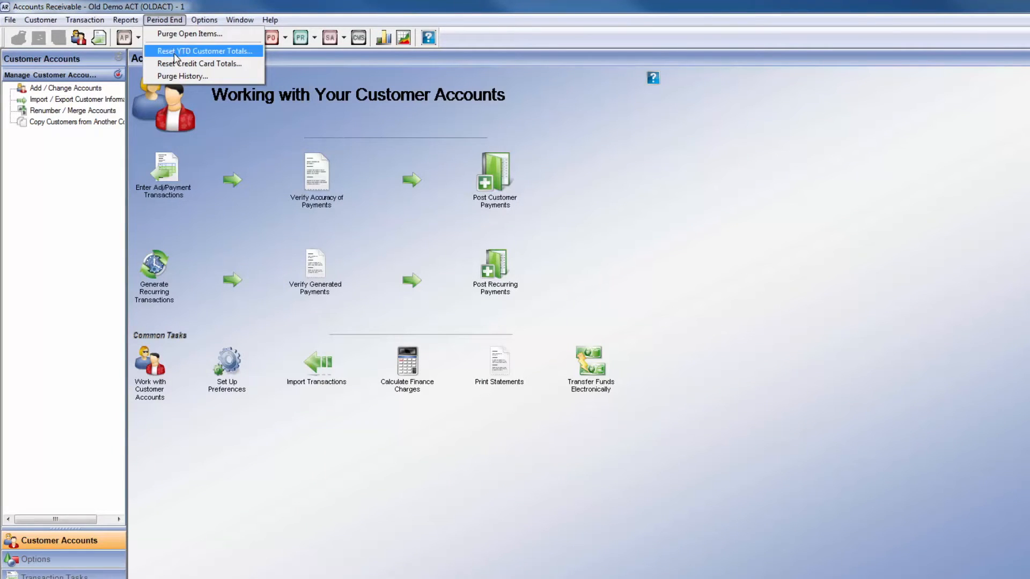
pyautogui.moveTo(200, 64)
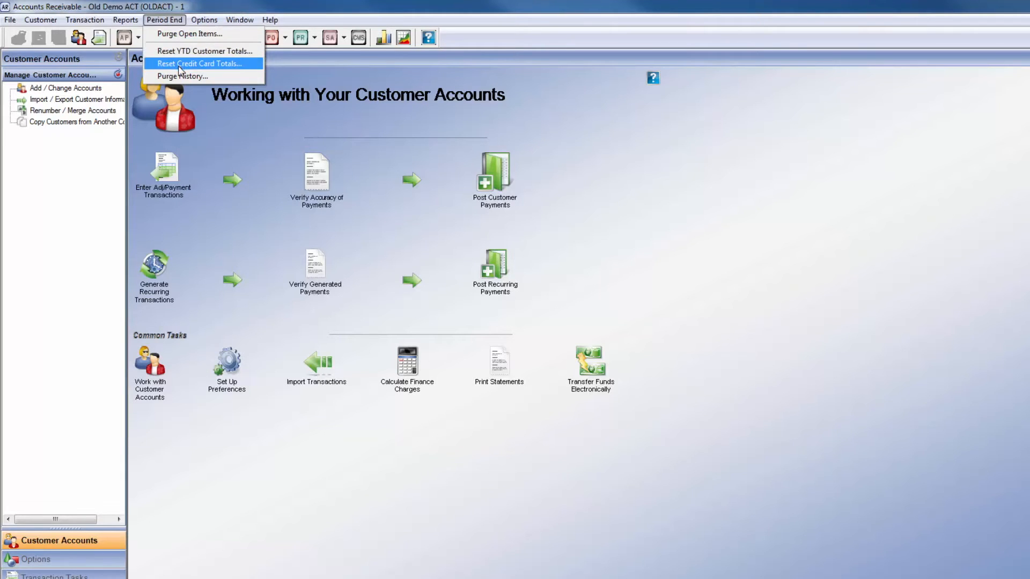
pyautogui.moveTo(205, 50)
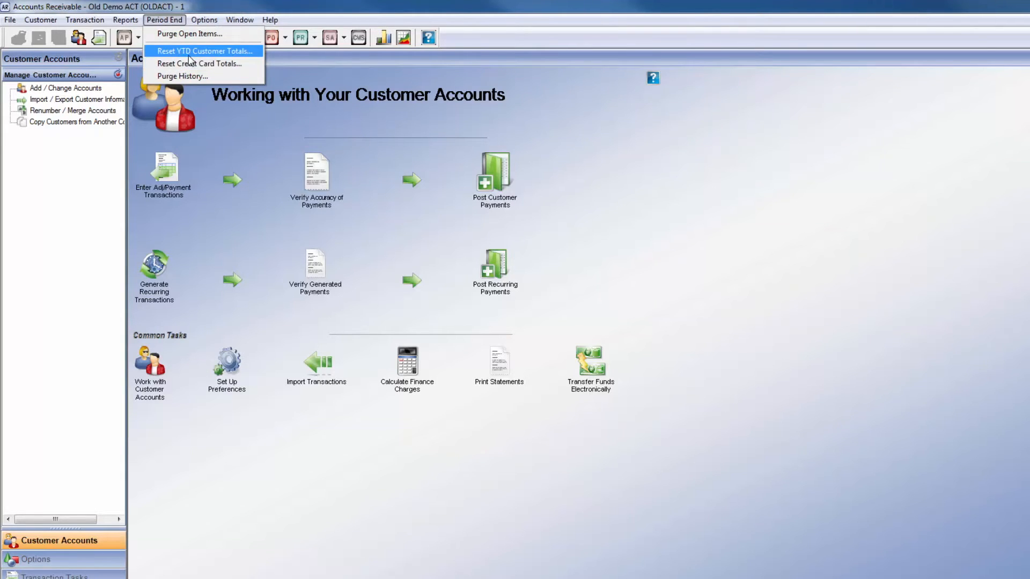
# Step: Reset Accounts Receivable YTD customer totals, then move to Accounts Payable
pyautogui.click(204, 50)
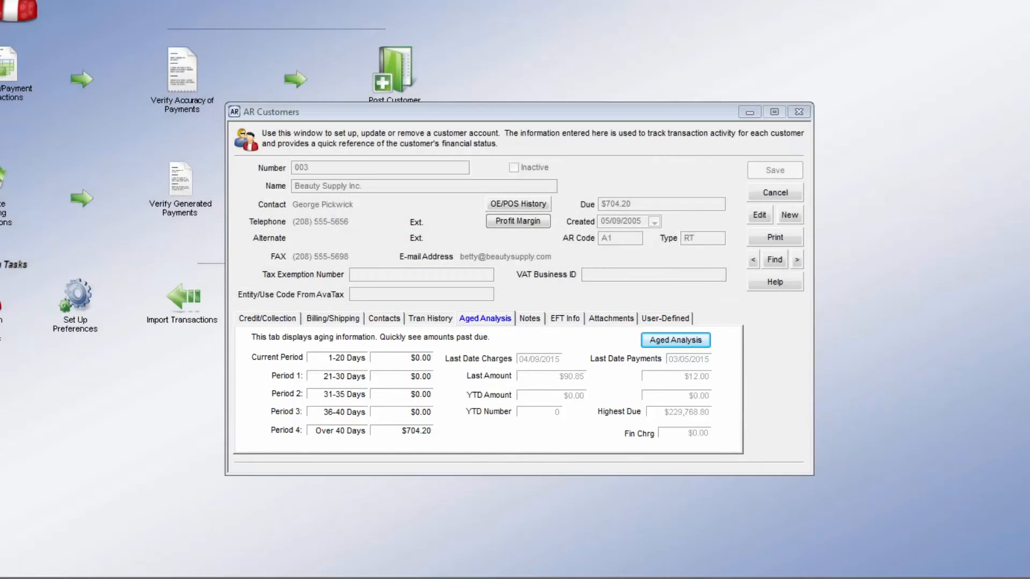
pyautogui.click(799, 111)
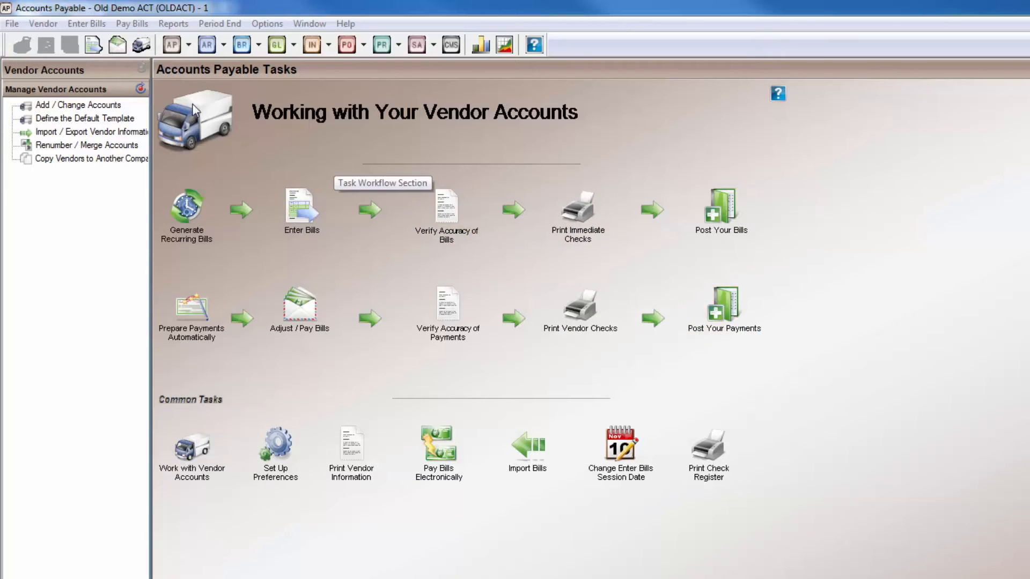
# Step: Check American Express's 1099 current-year and last-year Royalties amounts
pyautogui.click(219, 23)
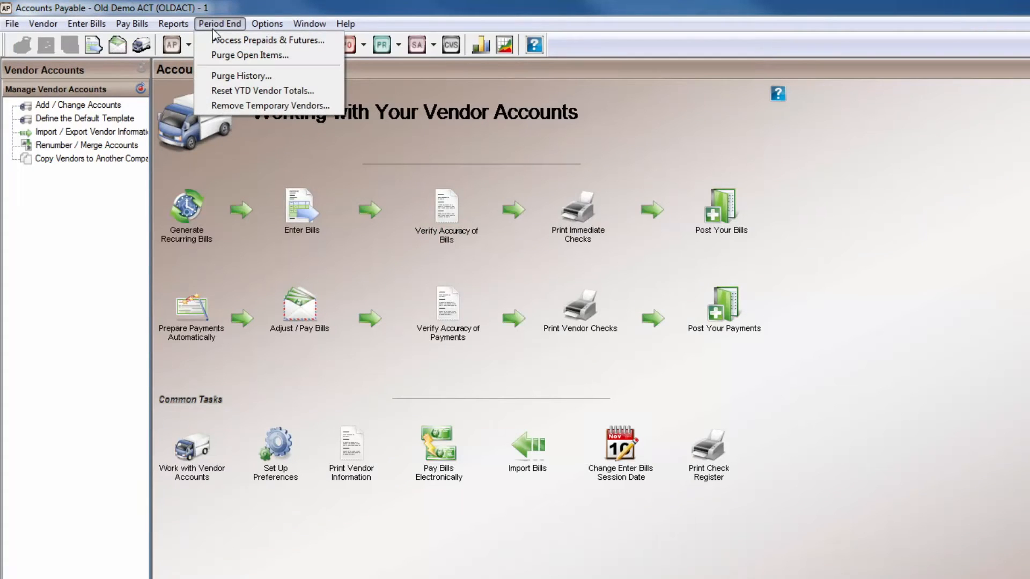
pyautogui.moveTo(263, 90)
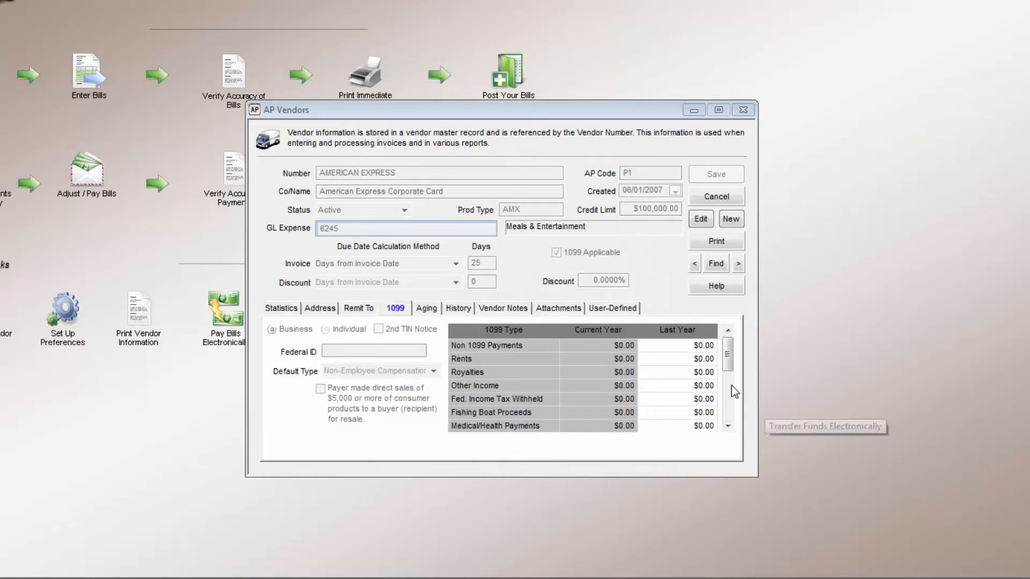
pyautogui.moveTo(675, 353)
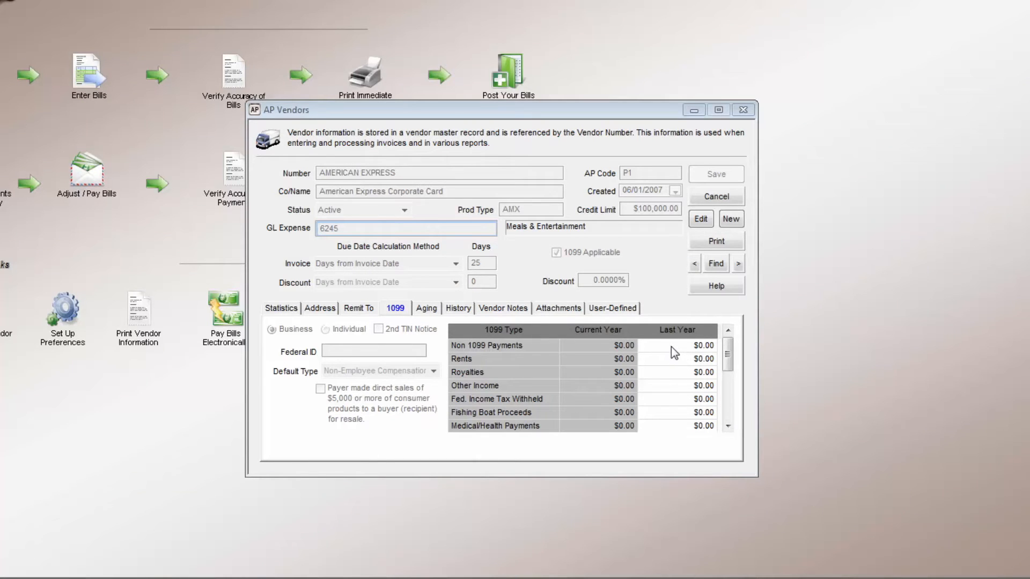
pyautogui.click(676, 372)
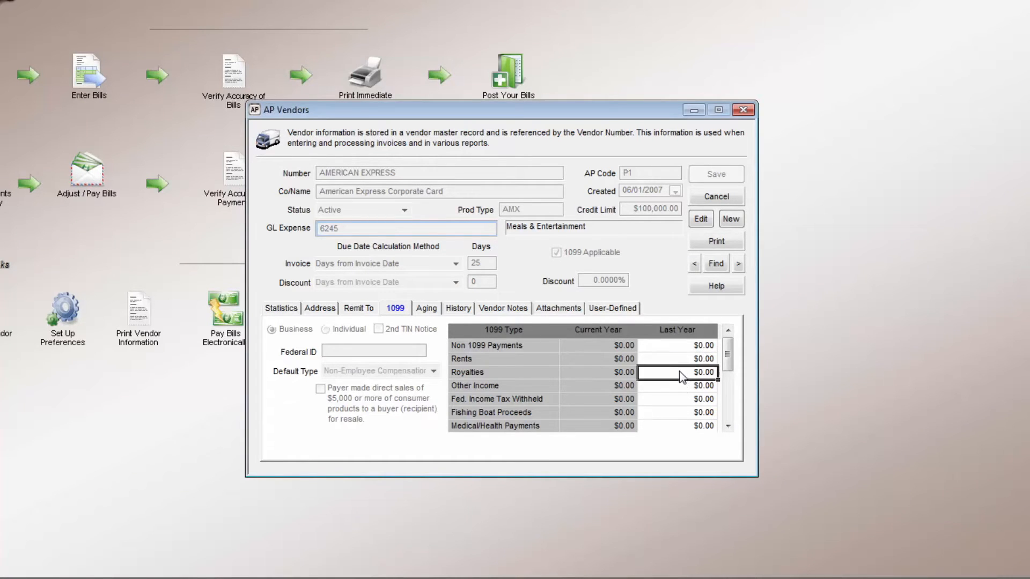
pyautogui.click(680, 399)
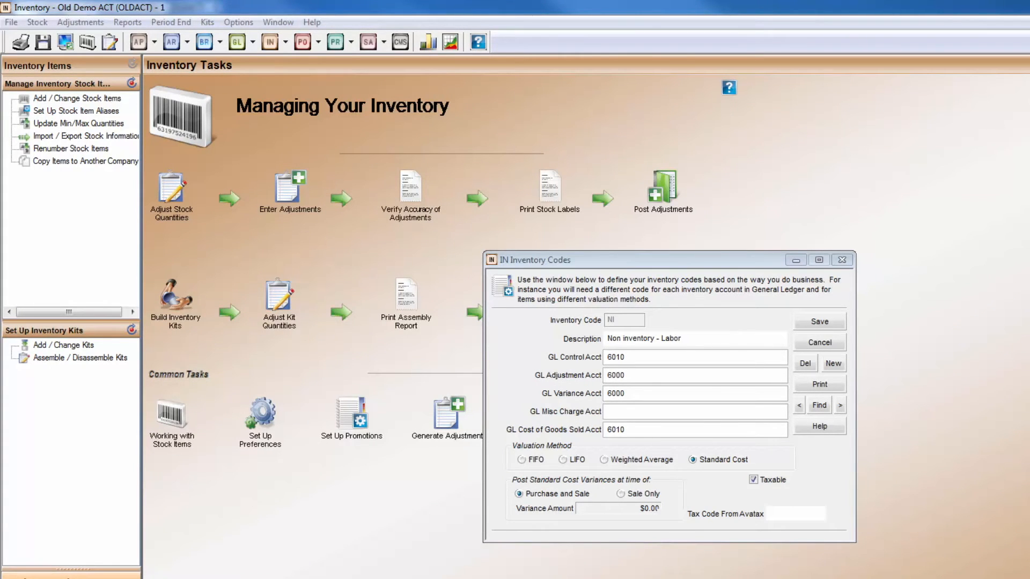
# Step: Choose resetting inventory variance amounts from the inventory Period End menu
pyautogui.click(170, 22)
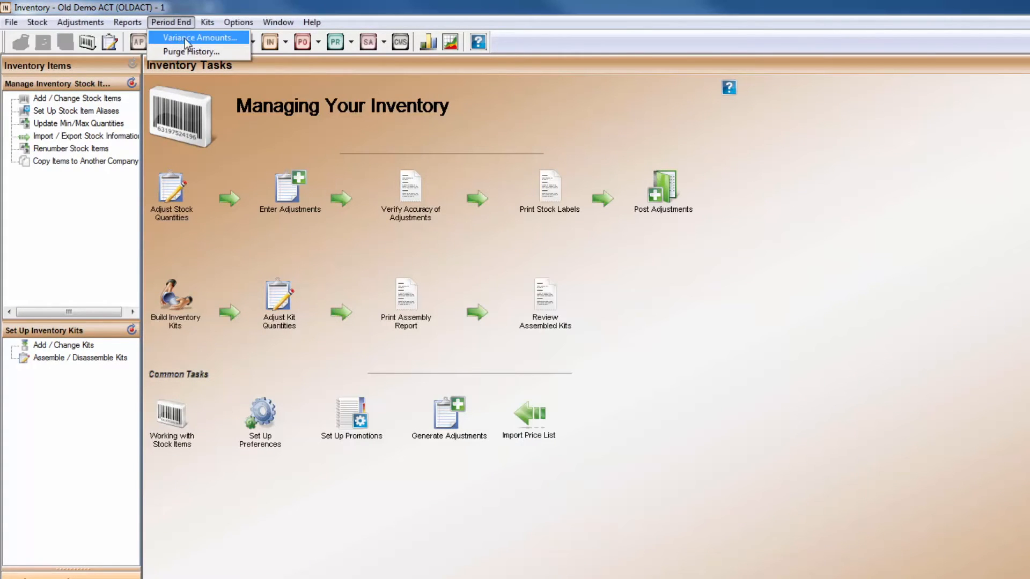
pyautogui.click(199, 38)
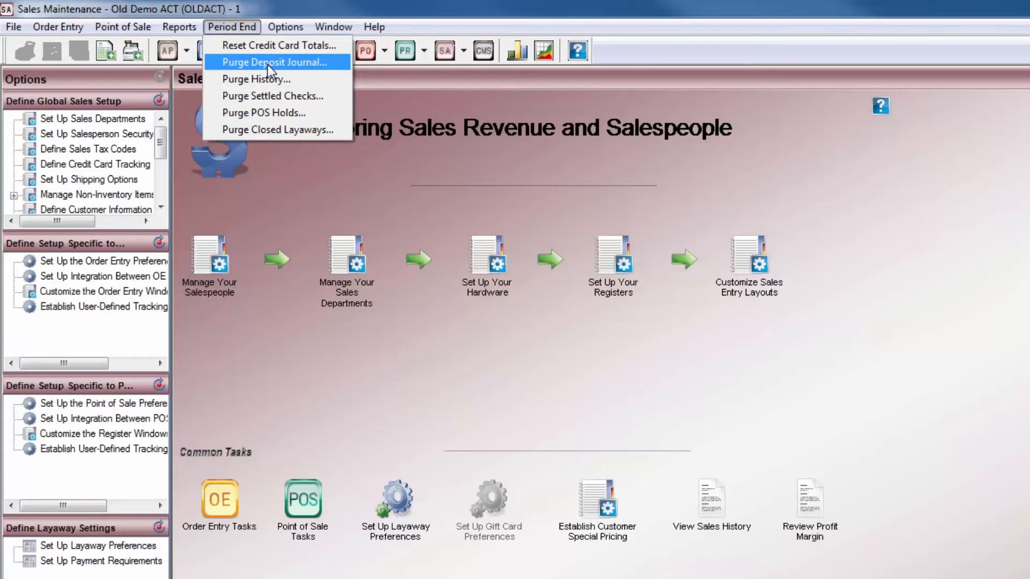
pyautogui.moveTo(257, 78)
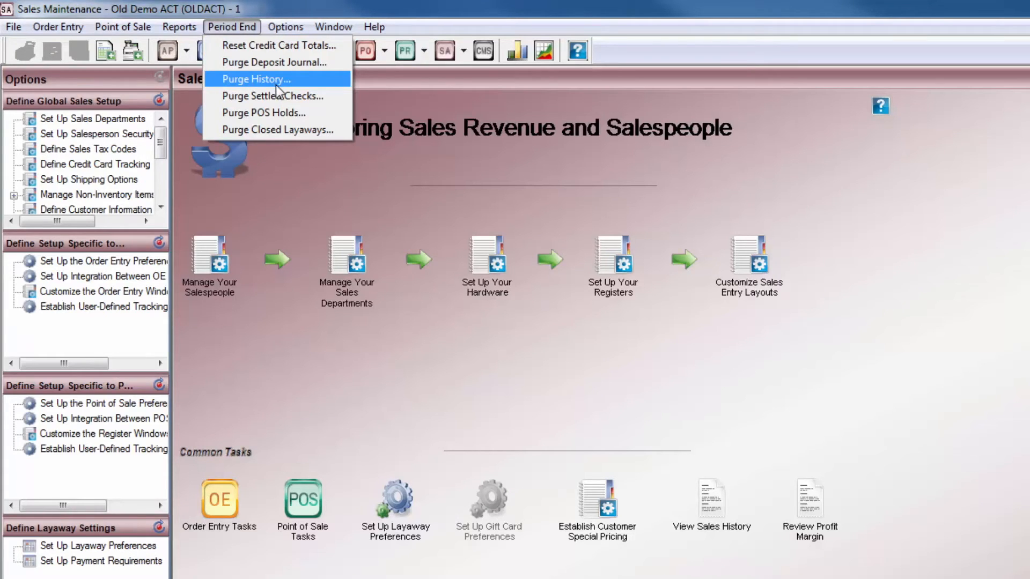
pyautogui.moveTo(264, 112)
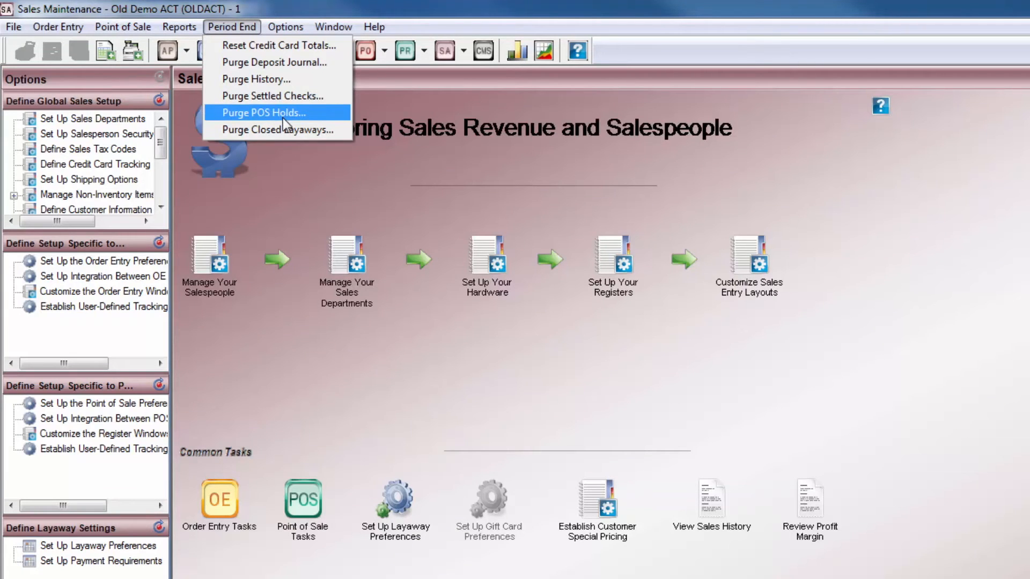
pyautogui.moveTo(279, 130)
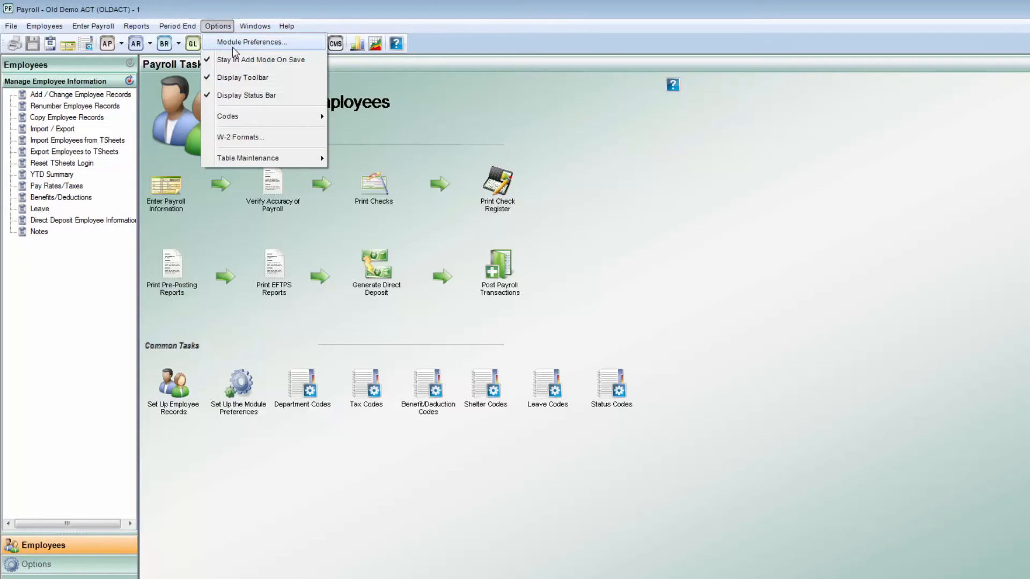
# Step: Check payroll Module Preferences, then select Reset YTD Totals under Period End
pyautogui.click(252, 41)
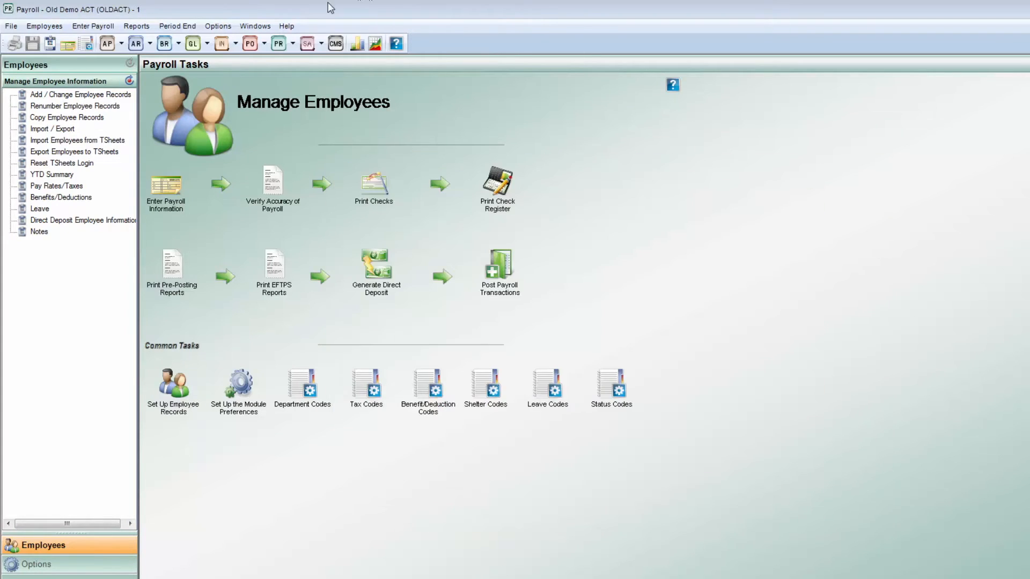
pyautogui.click(176, 25)
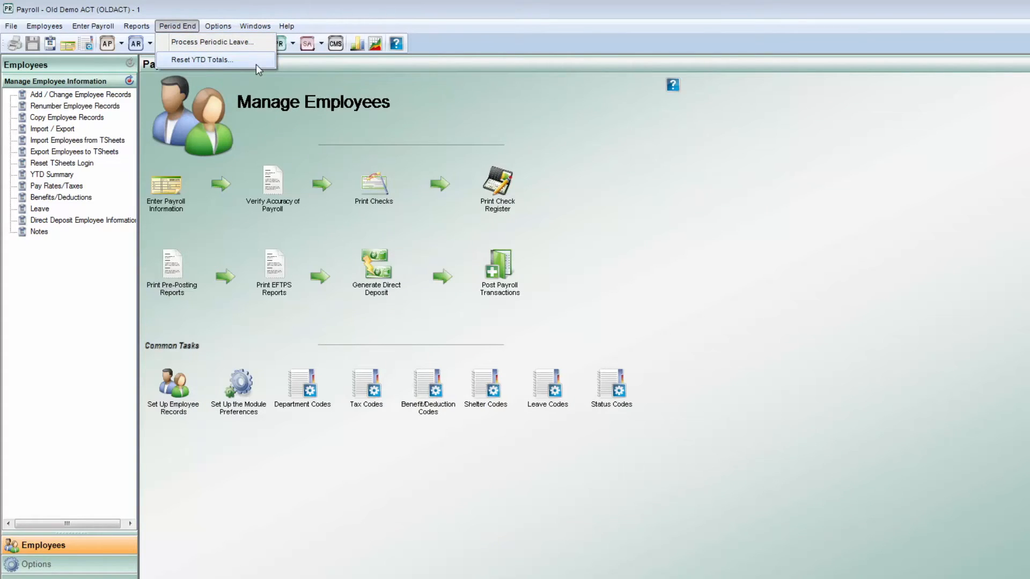
pyautogui.click(202, 59)
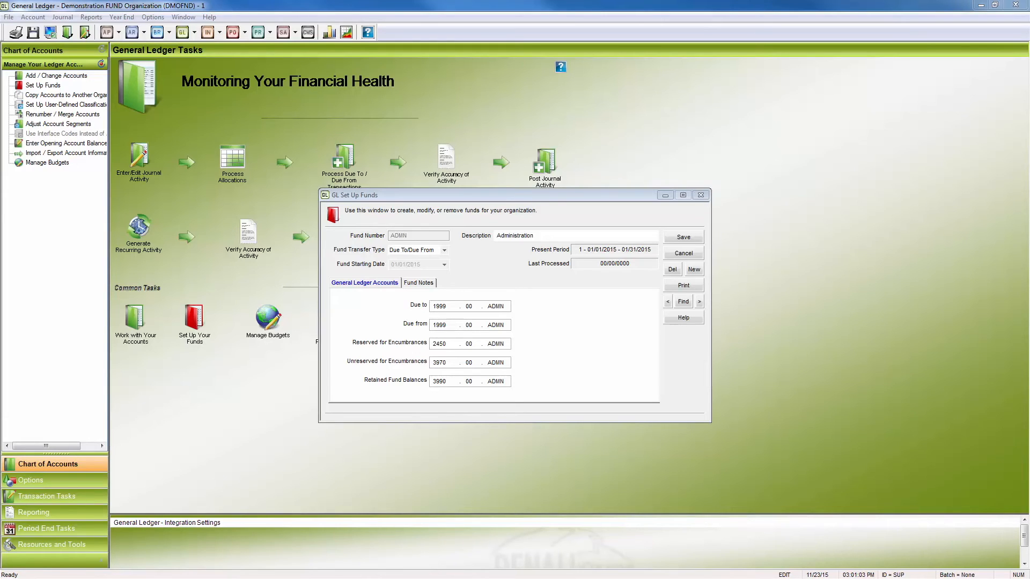
# Step: Close GL Set Up Funds and choose Close Fund Year under Year End
pyautogui.click(120, 17)
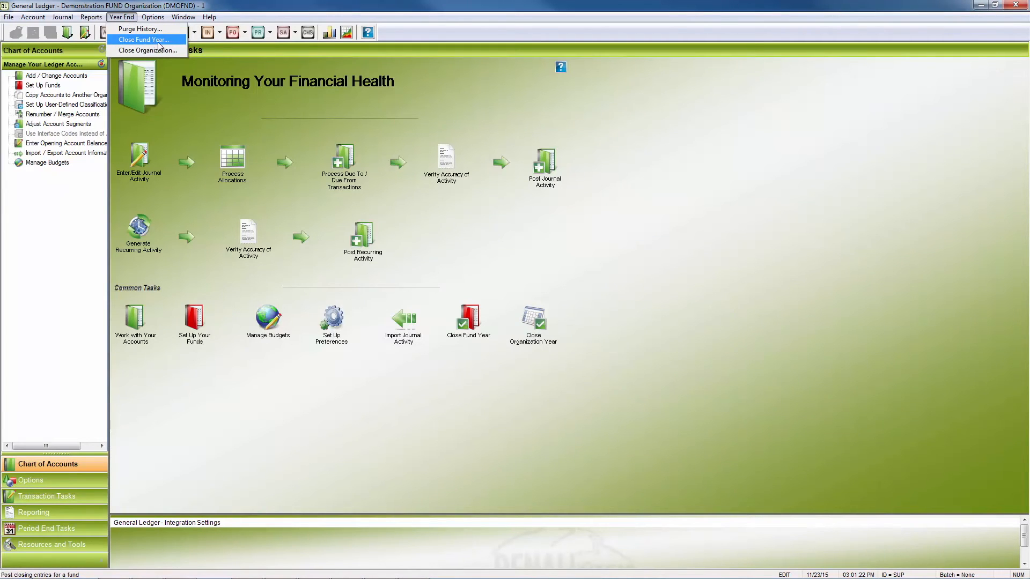
pyautogui.moveTo(179, 47)
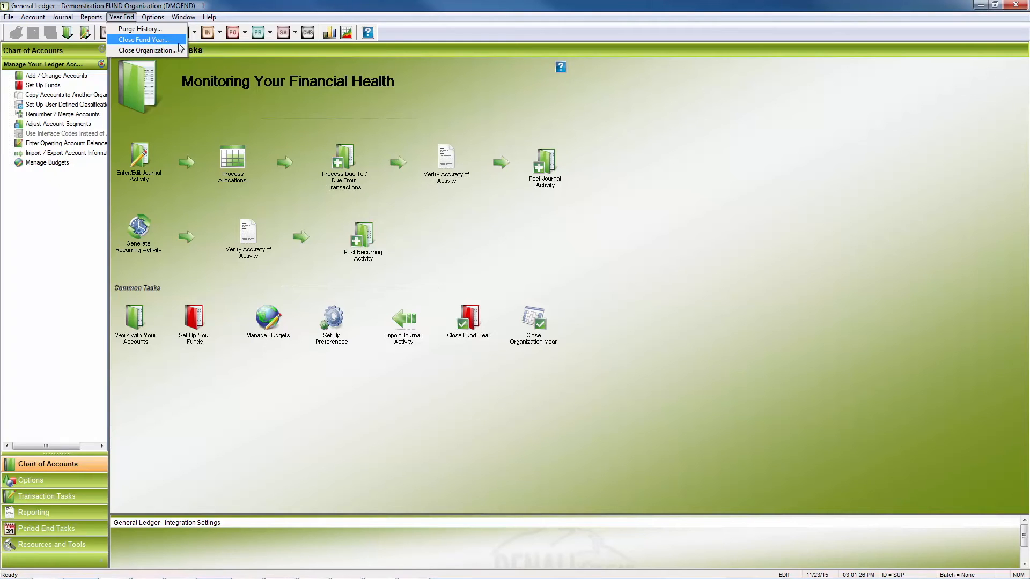
pyautogui.click(144, 39)
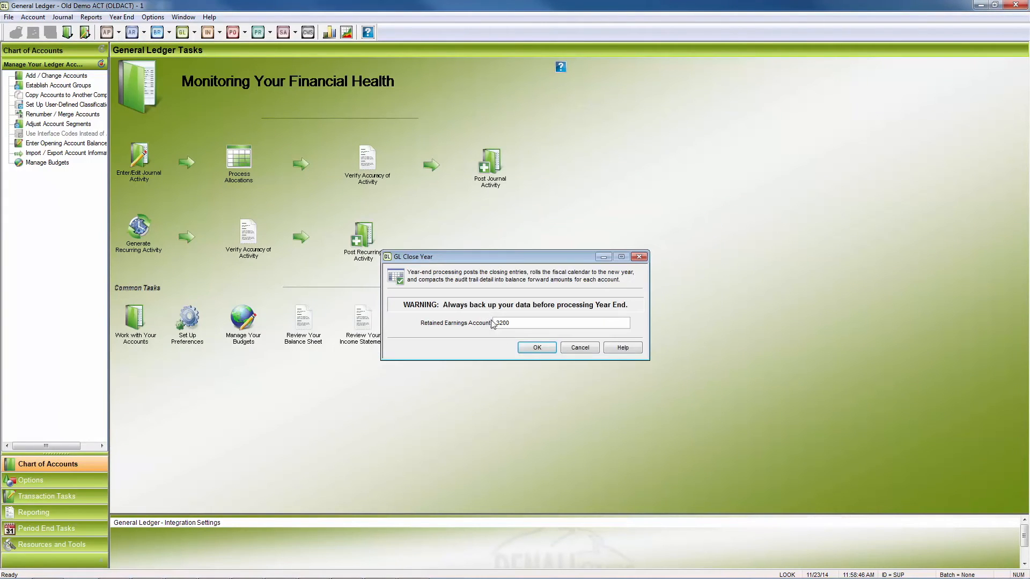
# Step: Run the GL year close, confirming 3200 as the retained earnings account
pyautogui.click(535, 348)
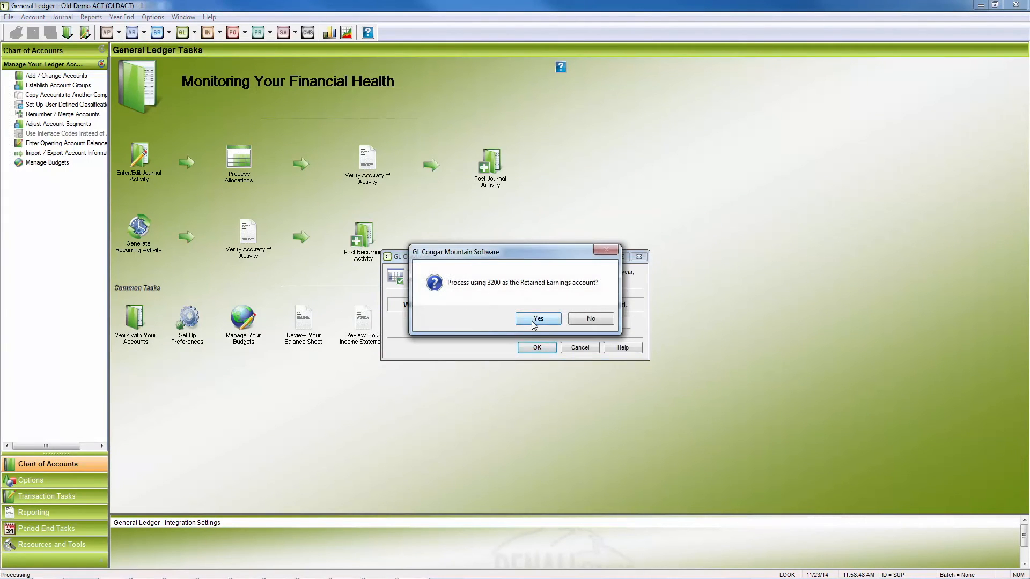
pyautogui.click(538, 319)
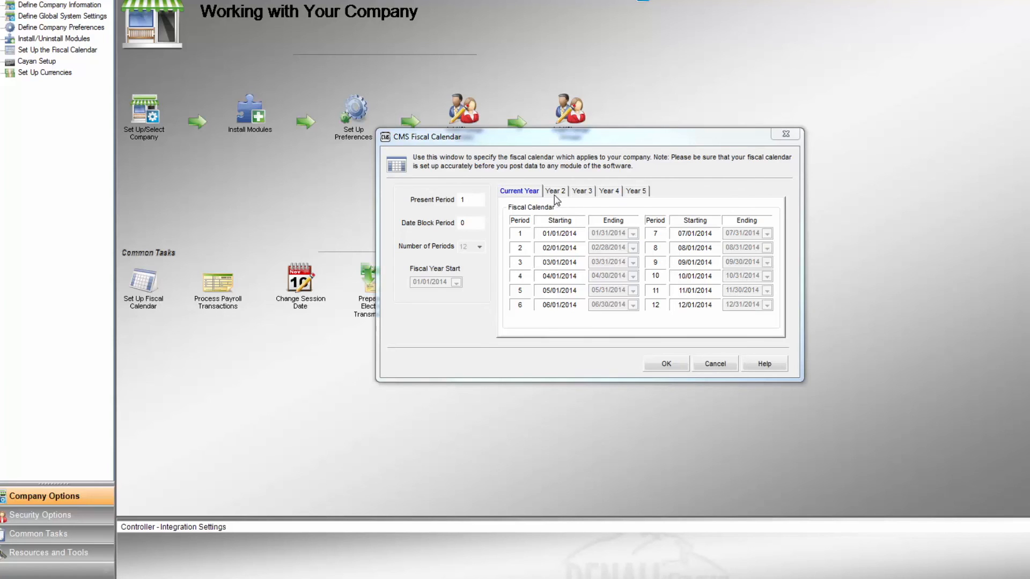
# Step: Show fiscal calendar Year 2, periods 14 through 25 in 2015
pyautogui.click(554, 190)
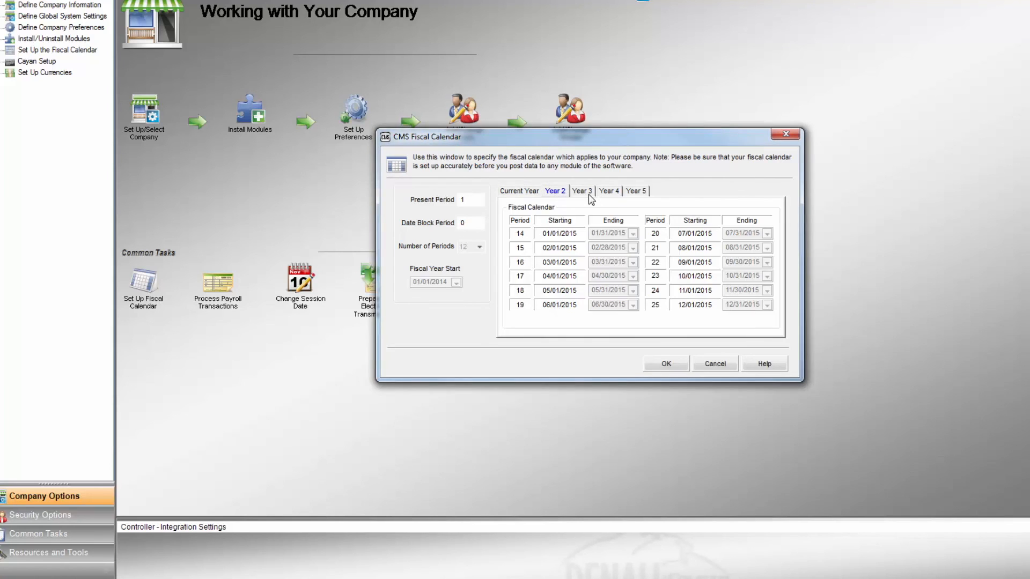